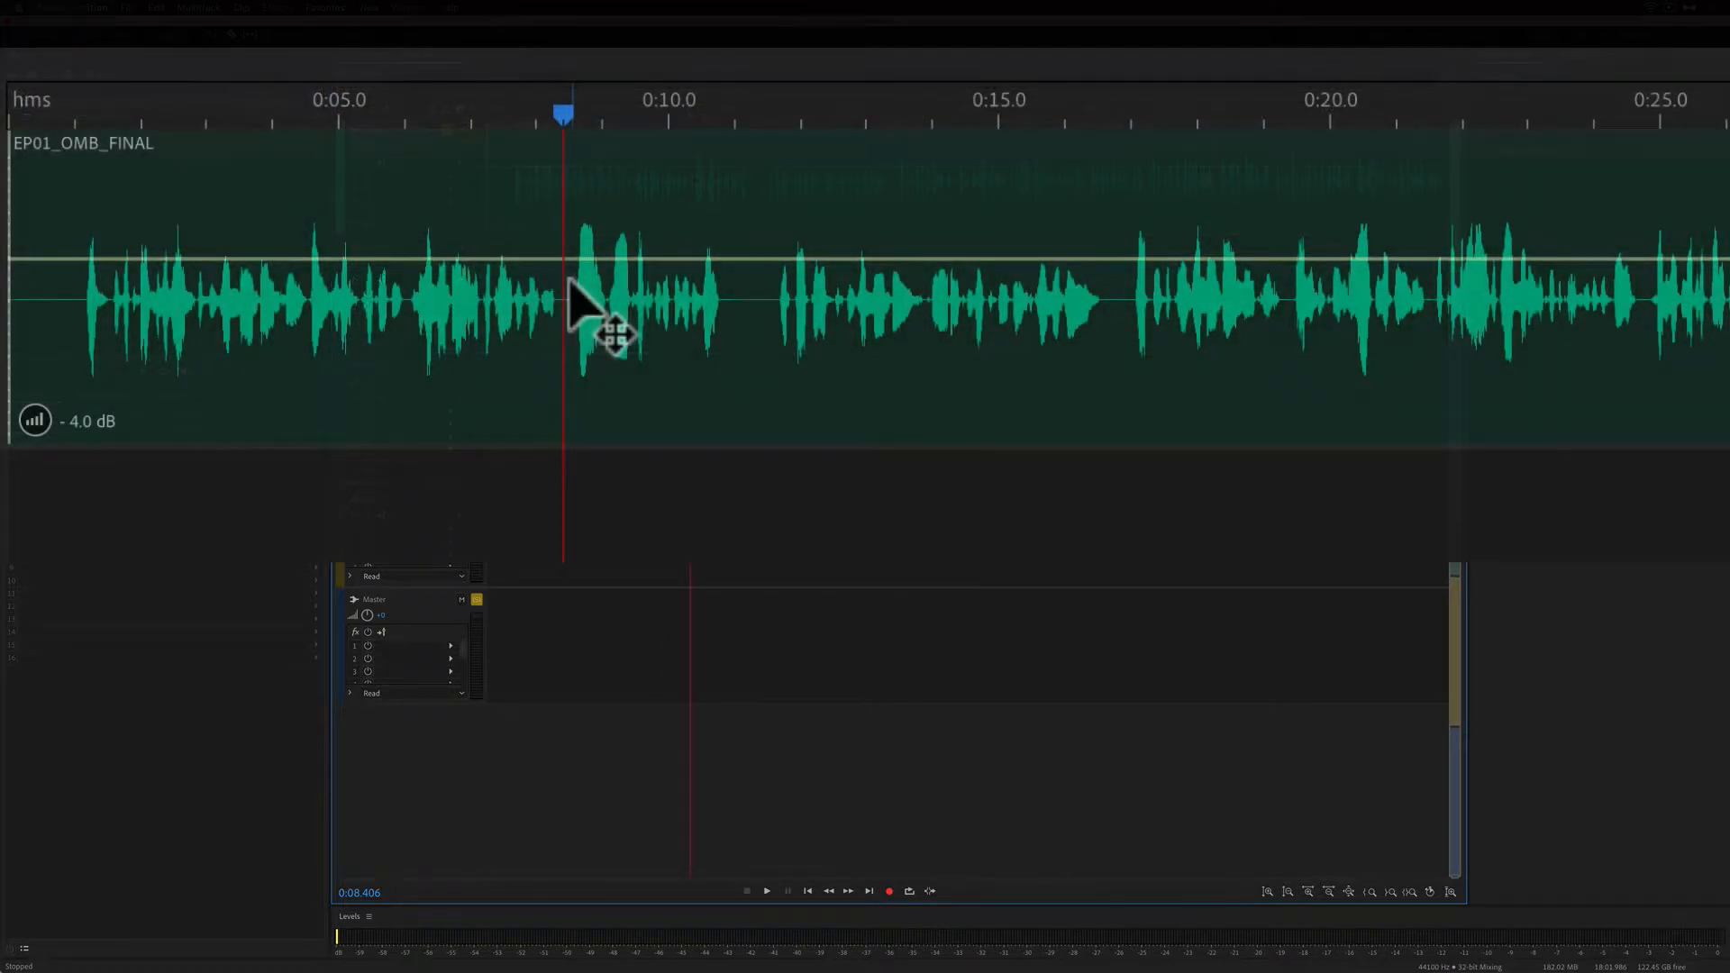
Step: Play and stop the session, then open EP01_OMB_FINAL_Markers.wav in the waveform editor
left_click(766, 891)
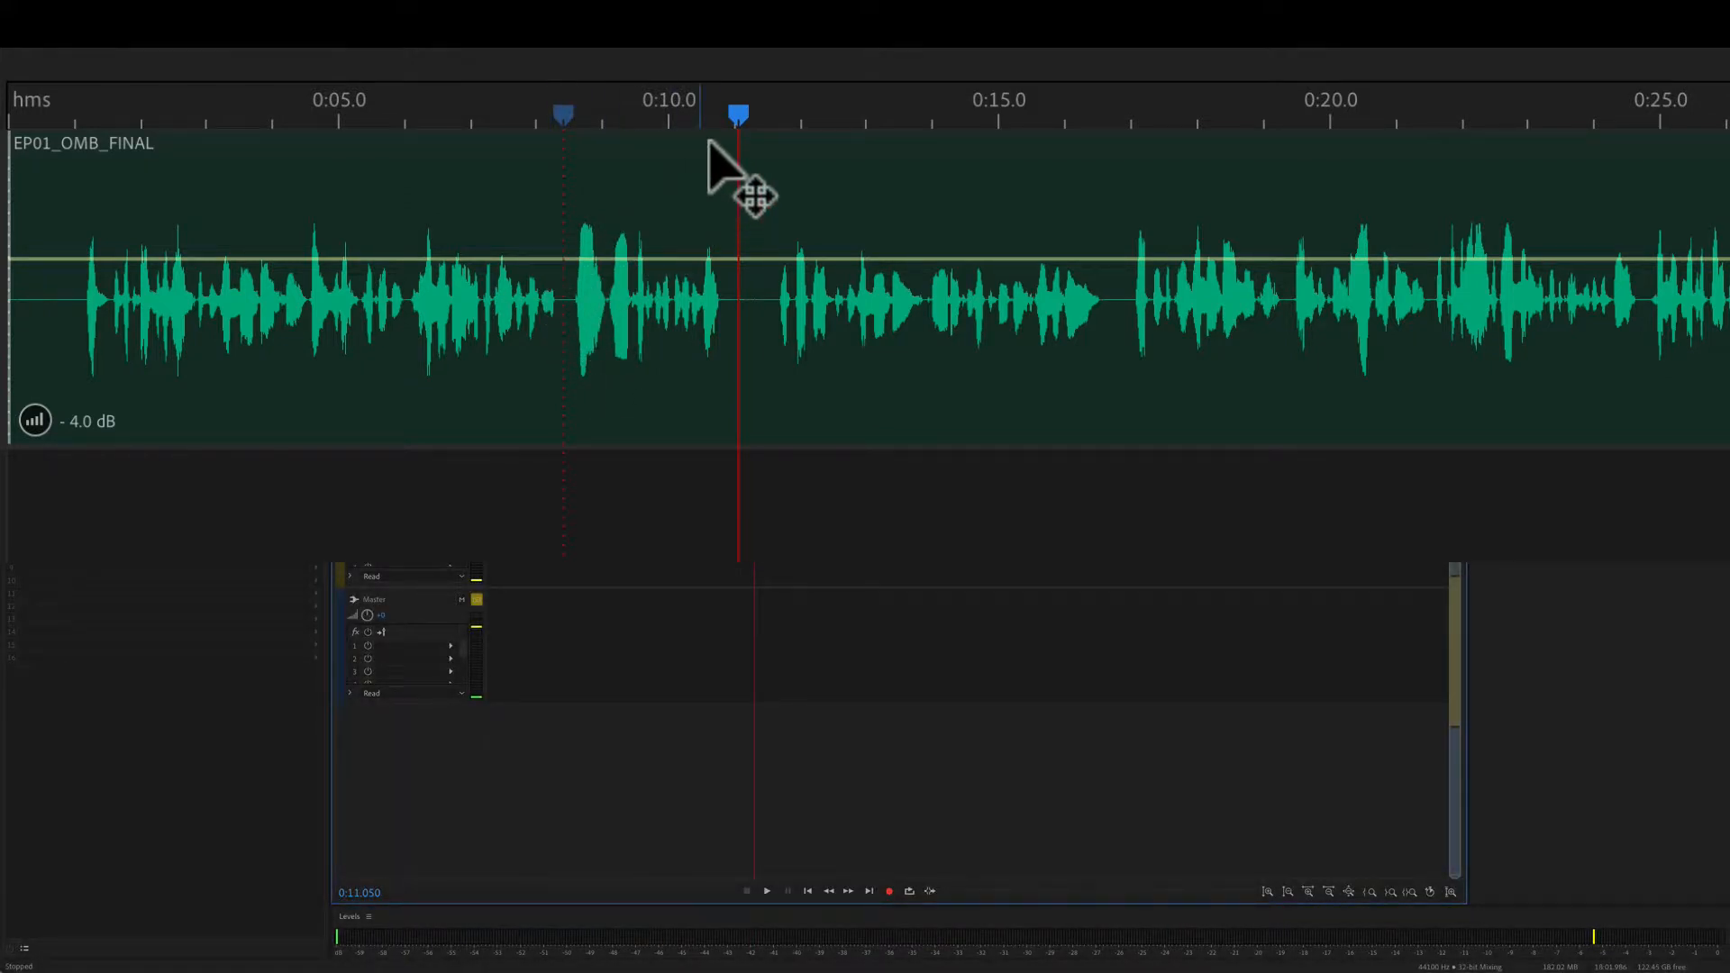
left_click(765, 890)
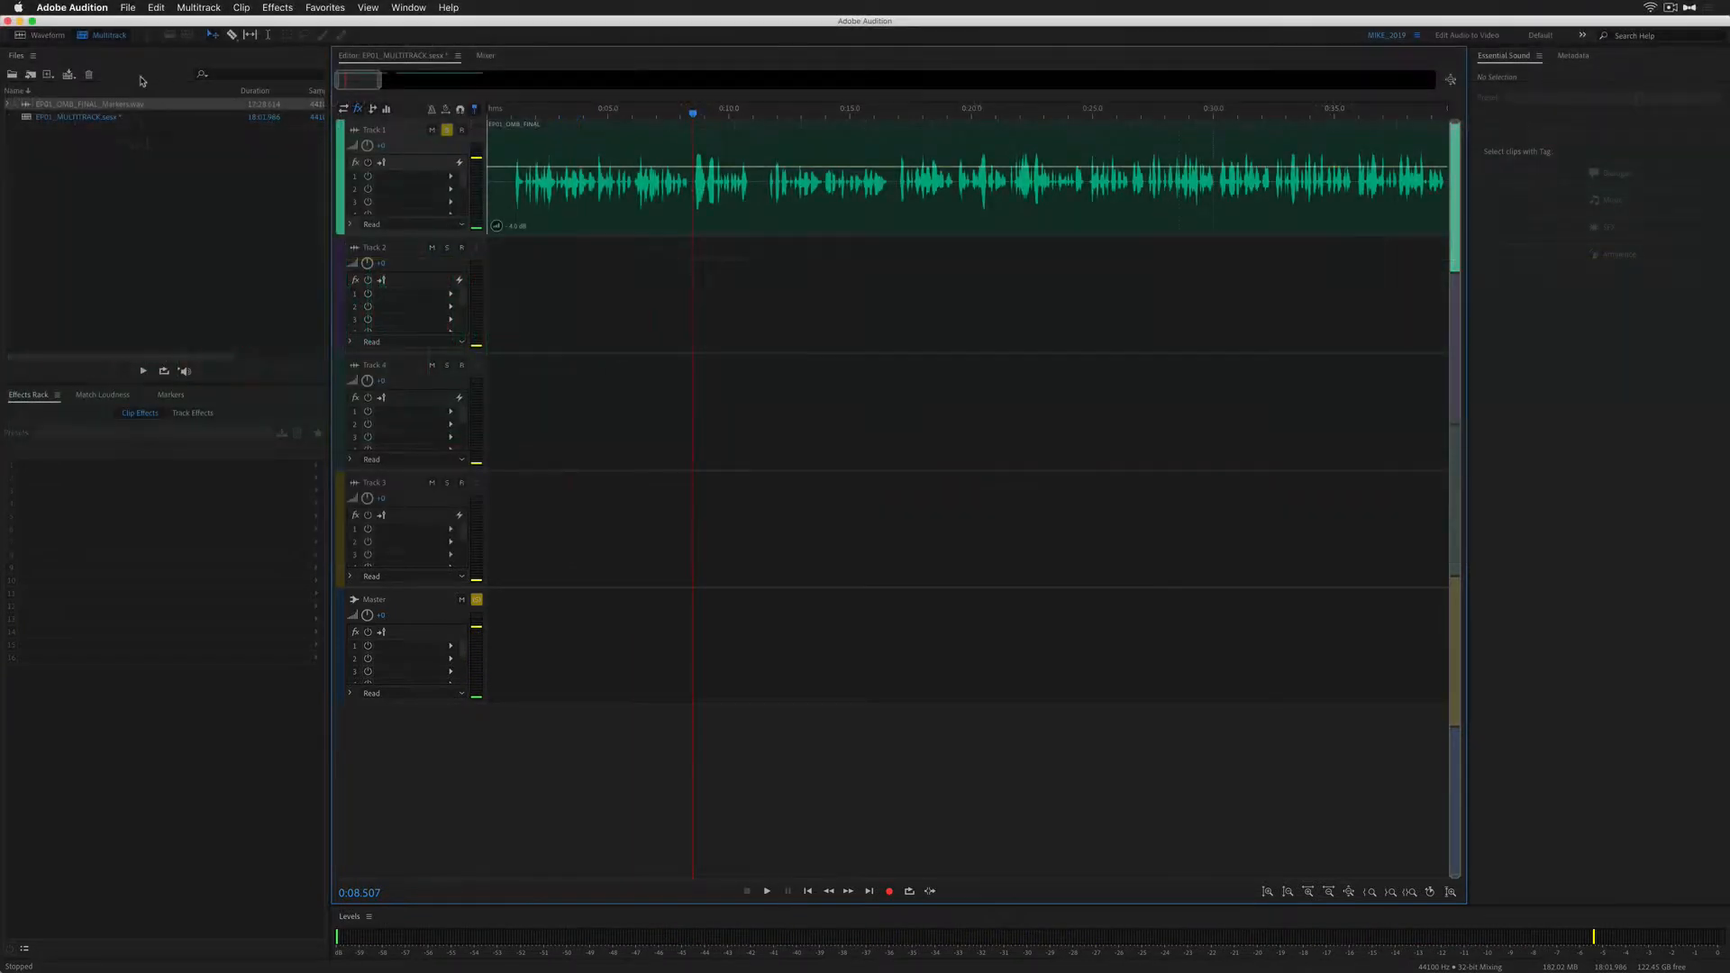
left_click(46, 34)
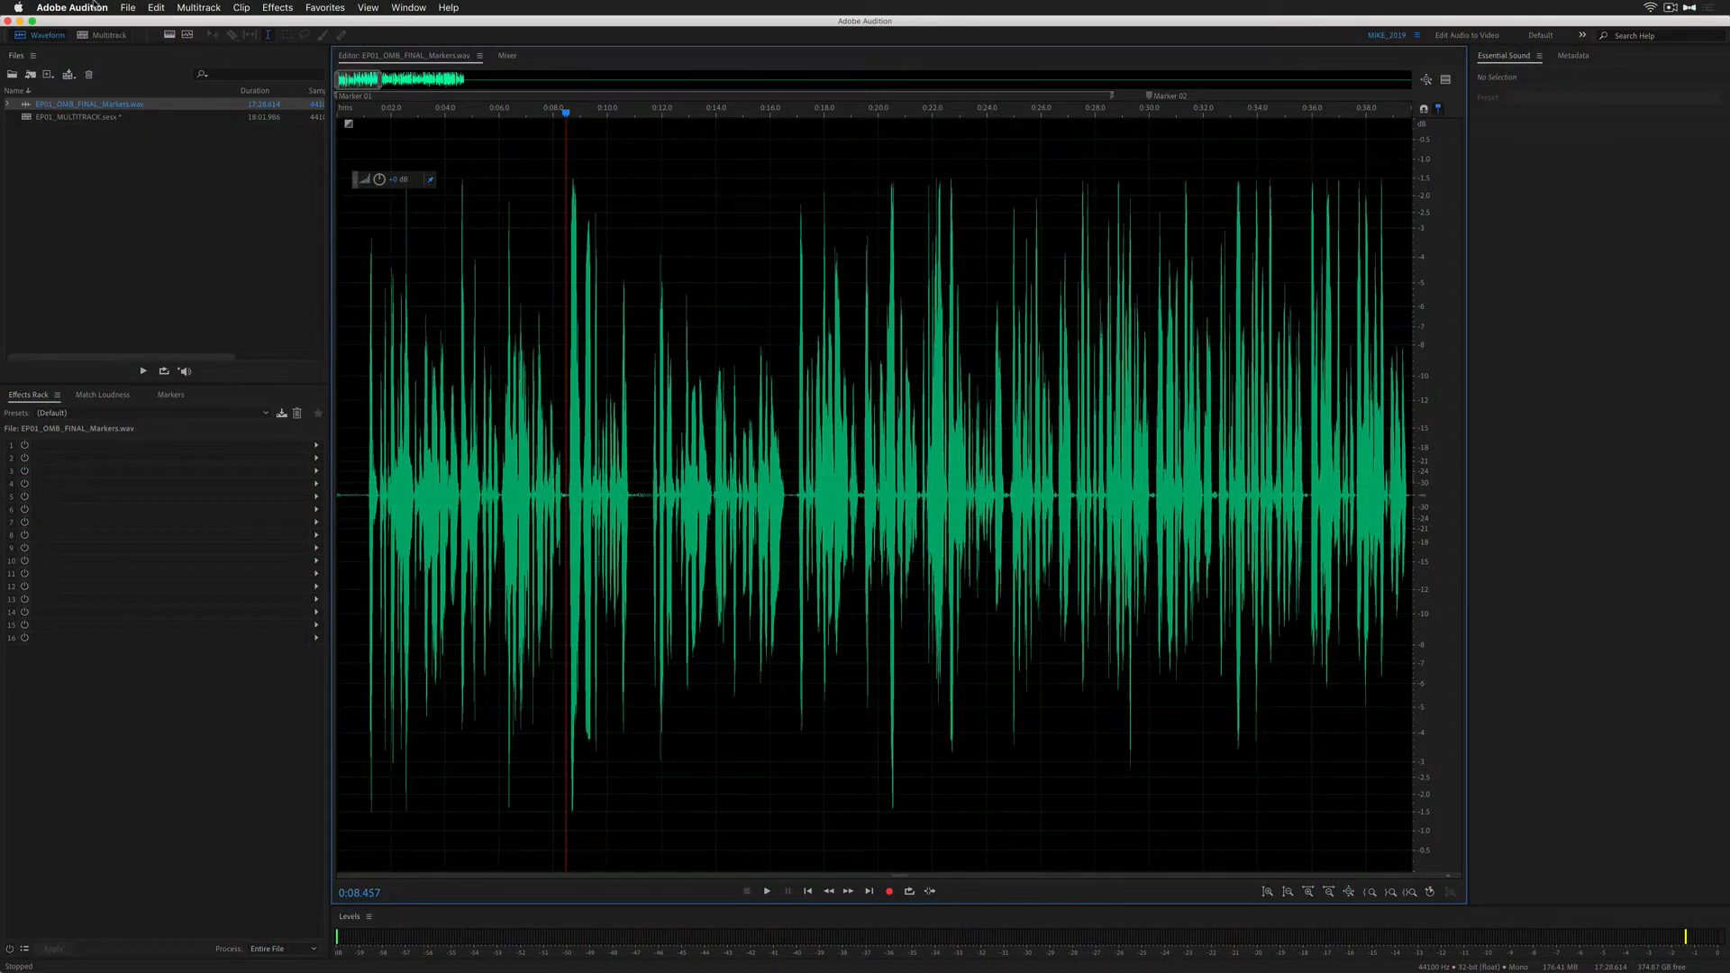
left_click(72, 6)
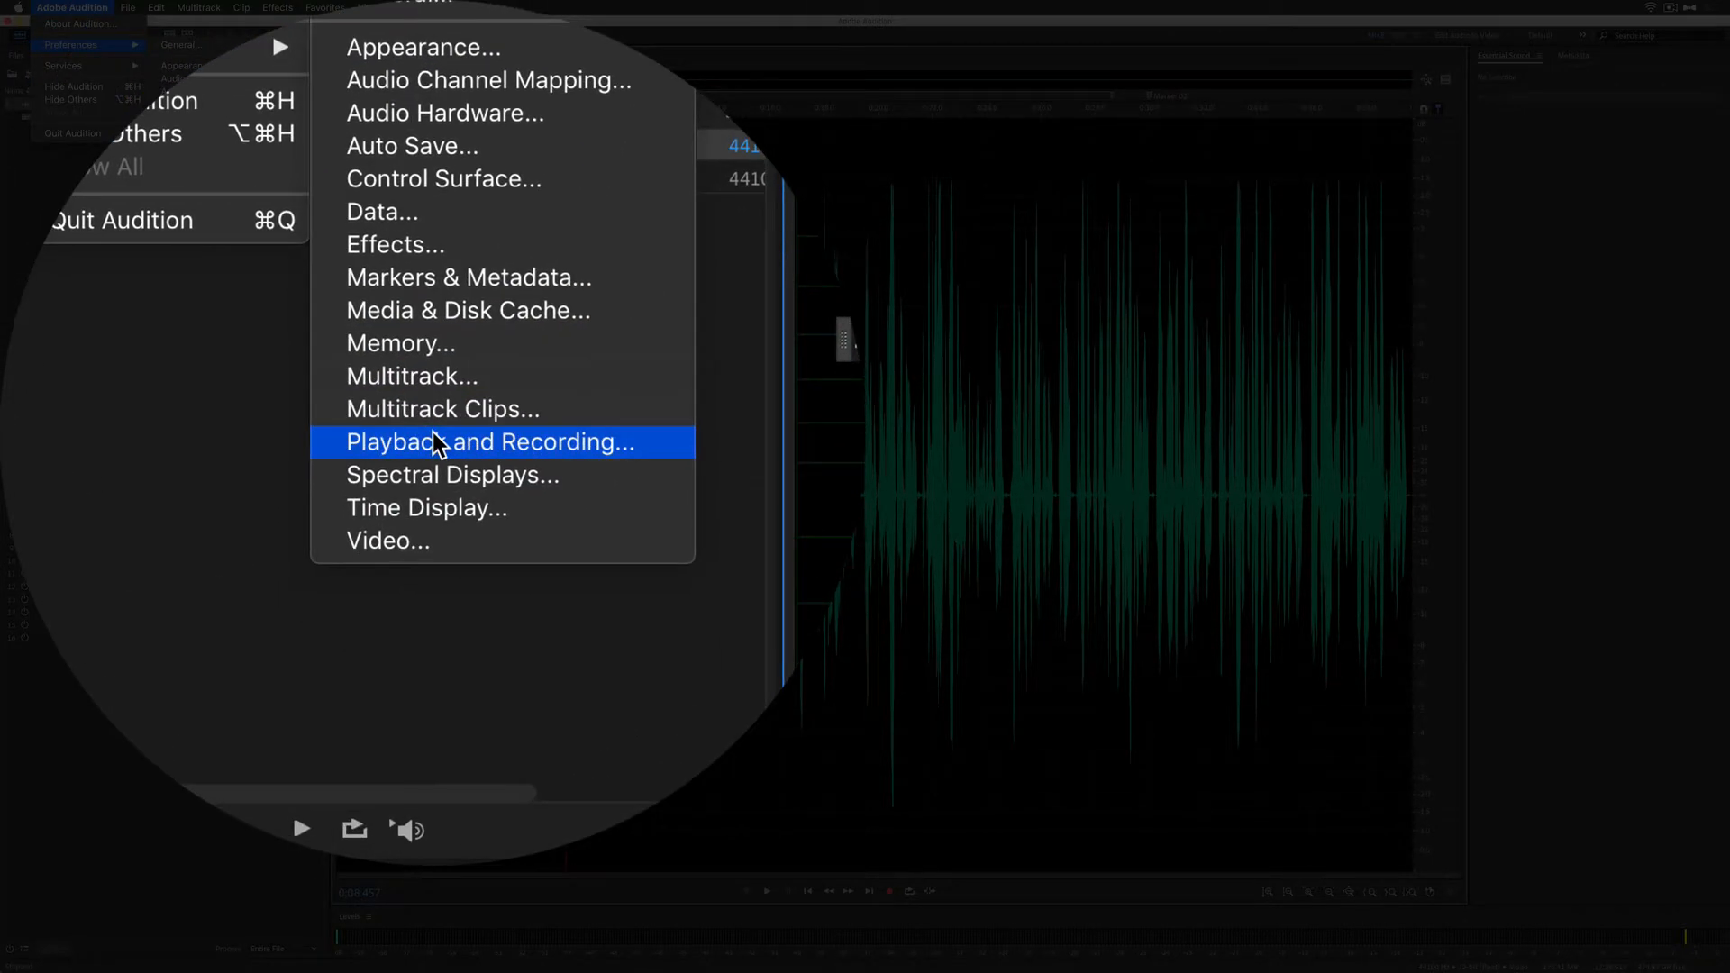
Step: In Playback and Recording preferences, turn 'Return playhead to start position on stop' off, then on
left_click(490, 442)
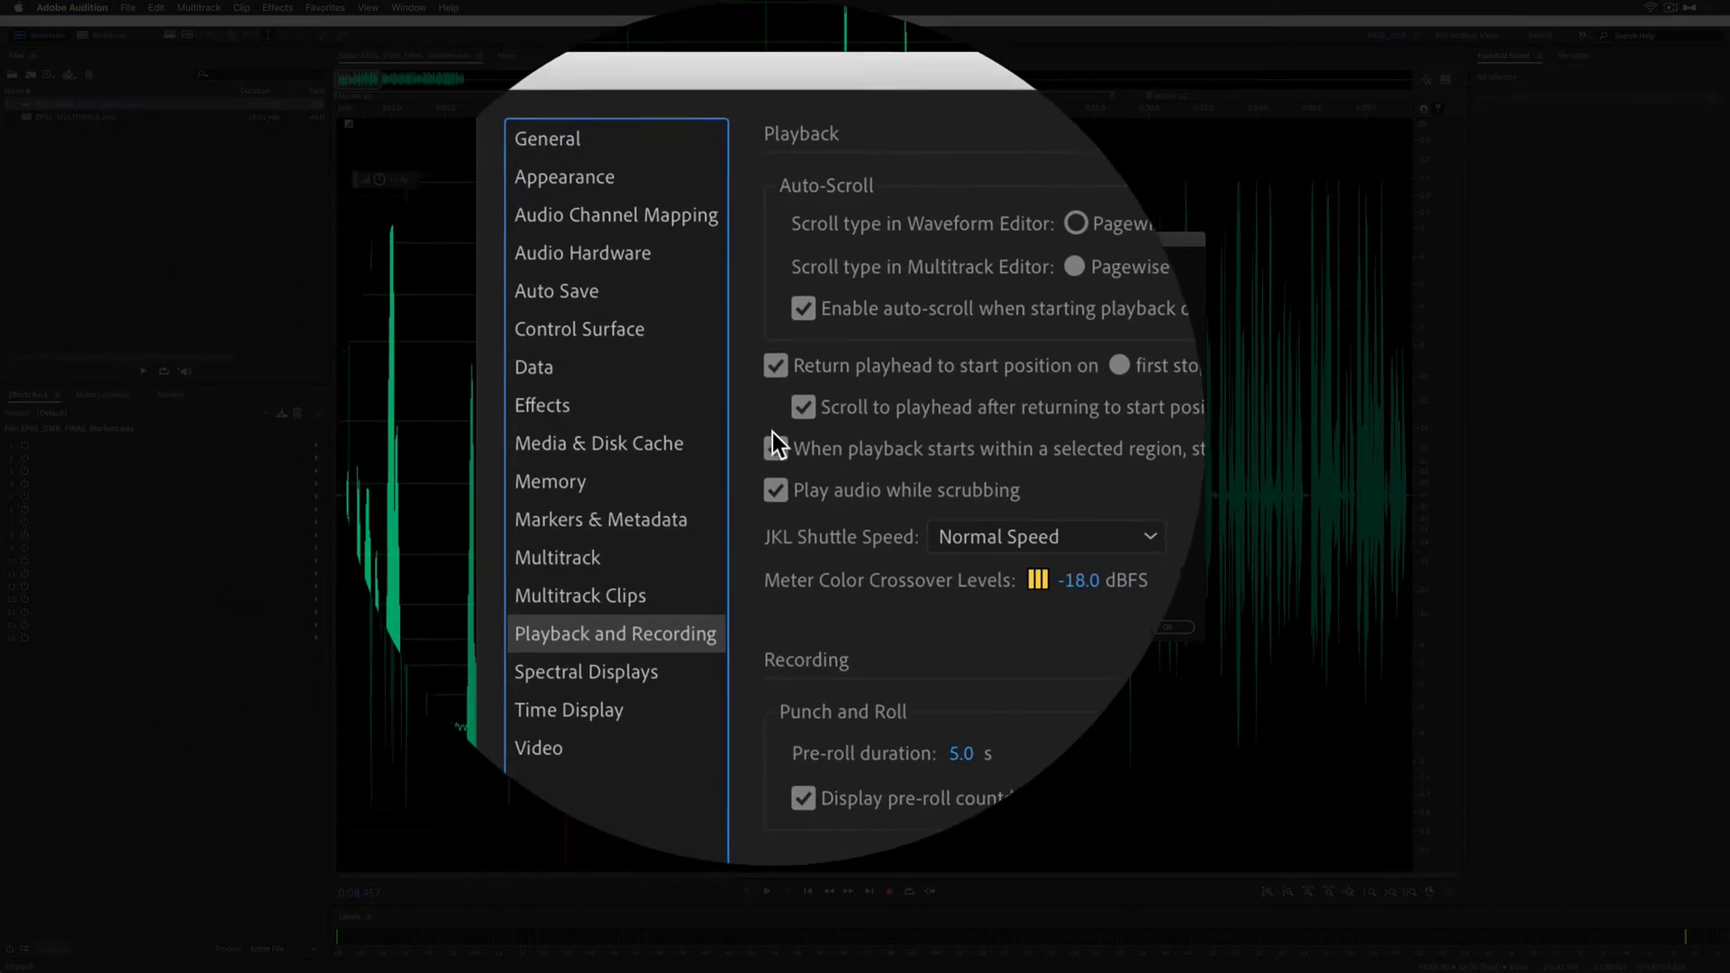
left_click(777, 365)
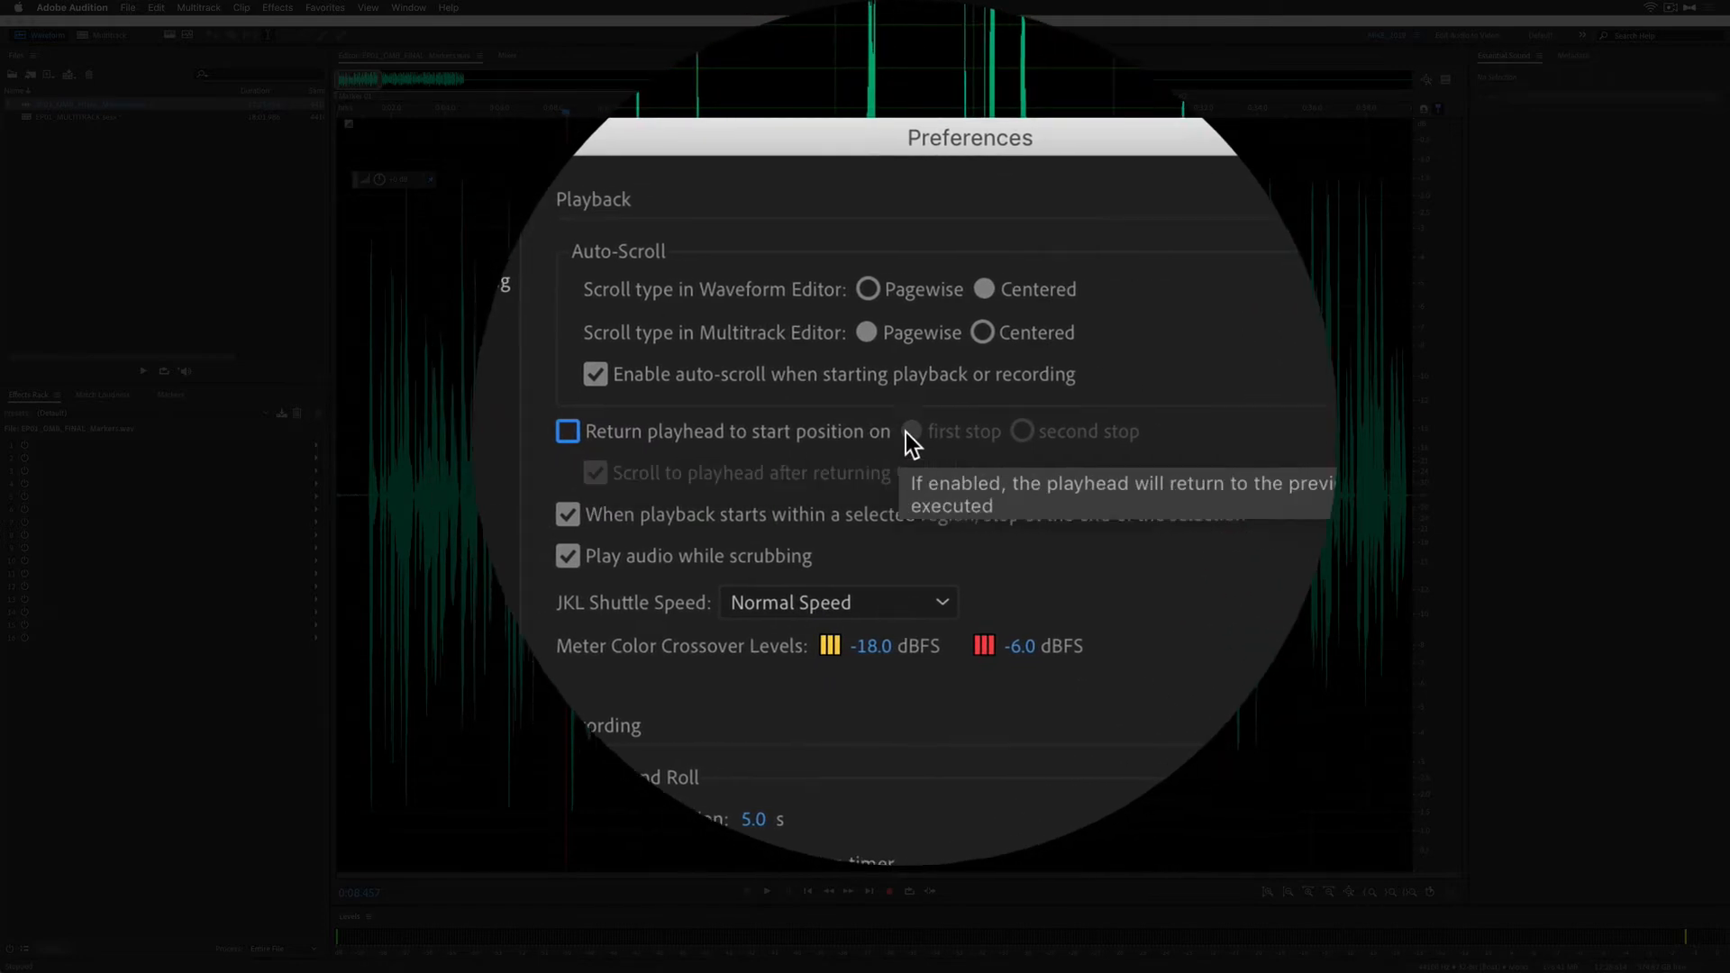
left_click(566, 432)
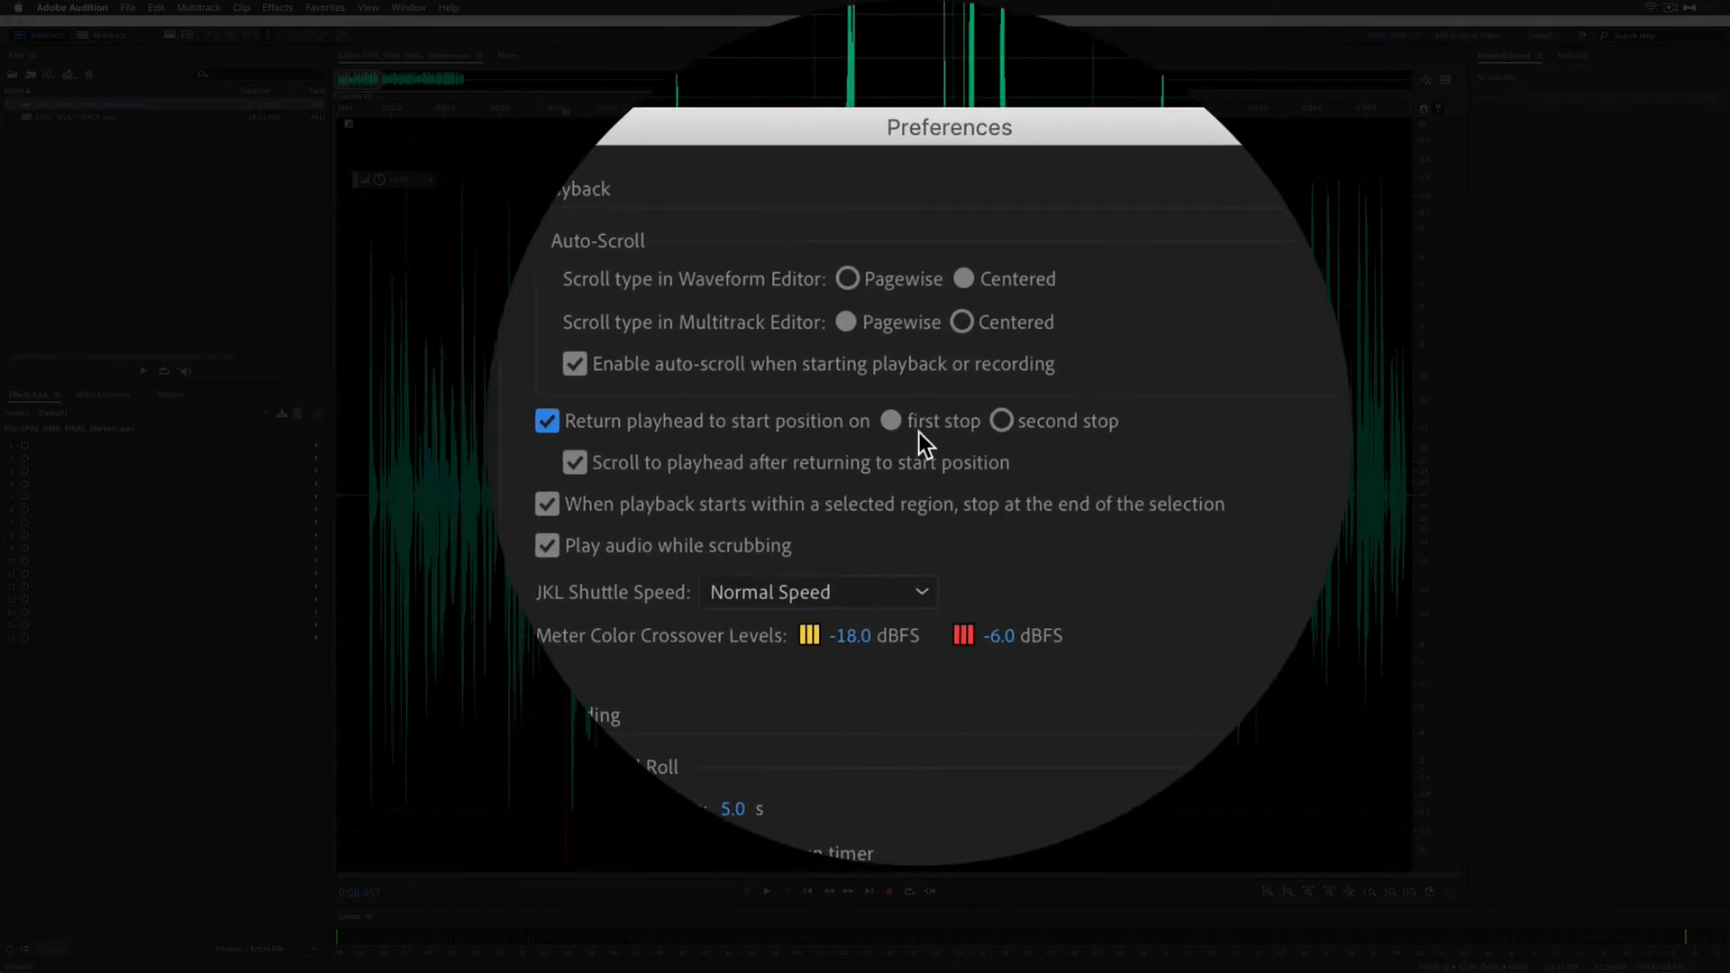